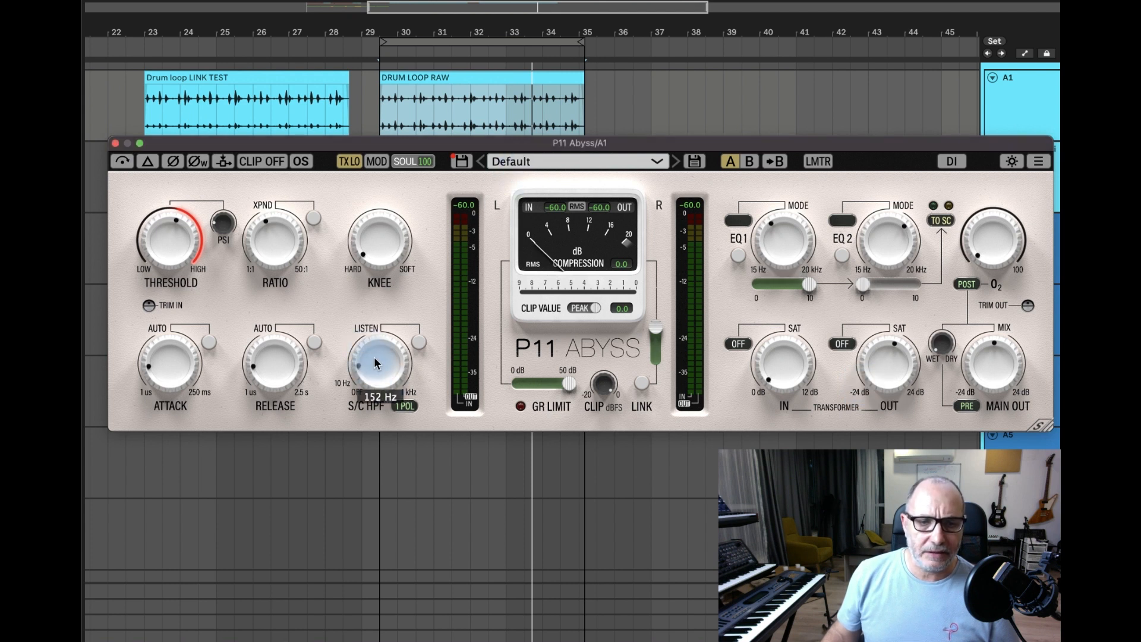
# Sweep the sidechain high-pass cutoff and the second EQ band's frequency
pyautogui.moveTo(379, 364); pyautogui.dragTo(391, 352)
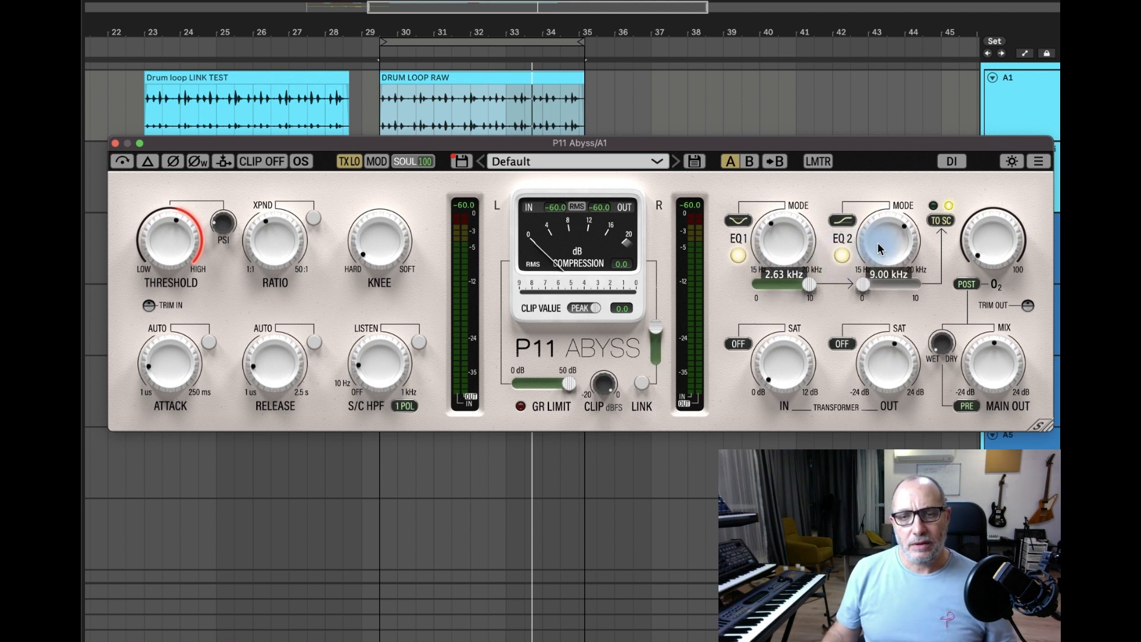
pyautogui.moveTo(885, 247); pyautogui.dragTo(888, 233)
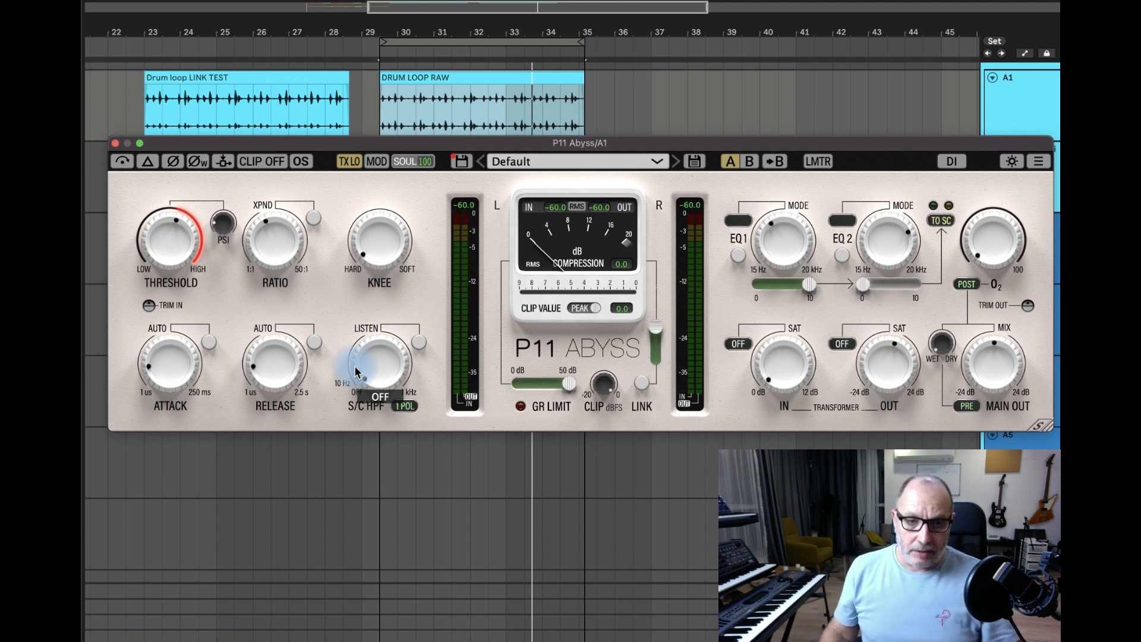
# Turn the sidechain HPF off, restart the loop, then raise its cutoff to around 124–165 Hz
pyautogui.moveTo(379, 371); pyautogui.dragTo(393, 357)
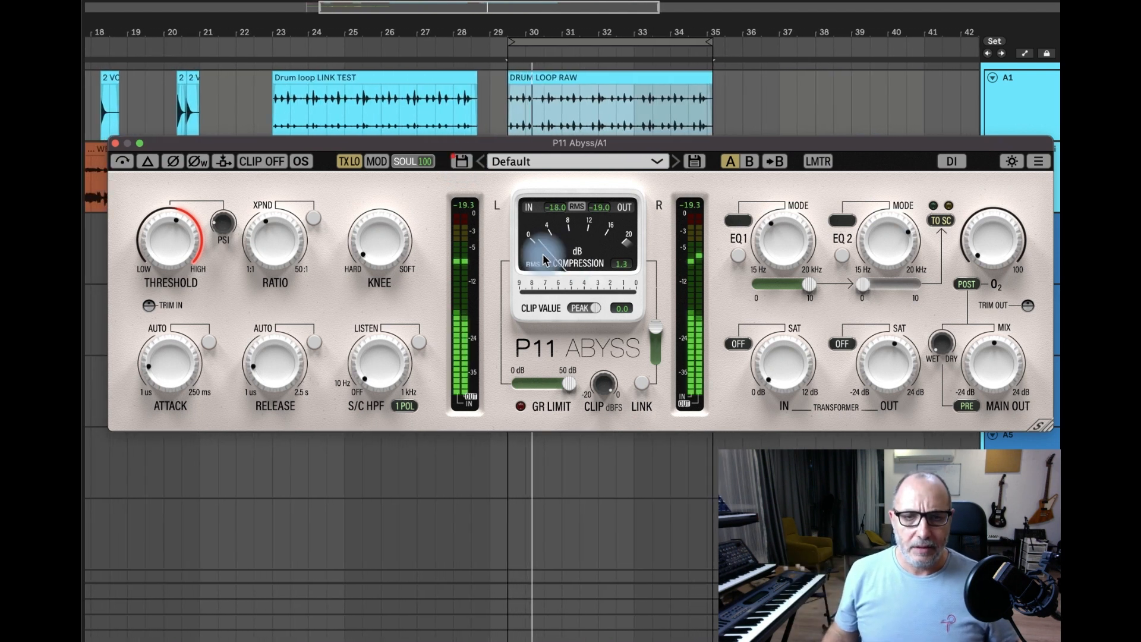
pyautogui.moveTo(170, 236); pyautogui.dragTo(179, 251)
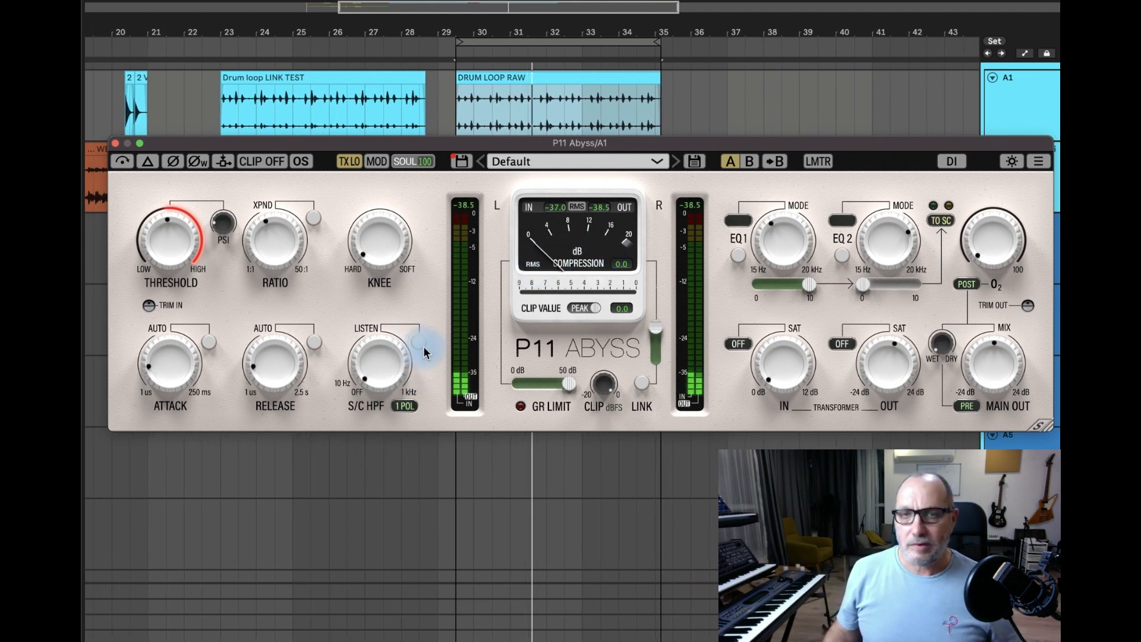
pyautogui.press('space')
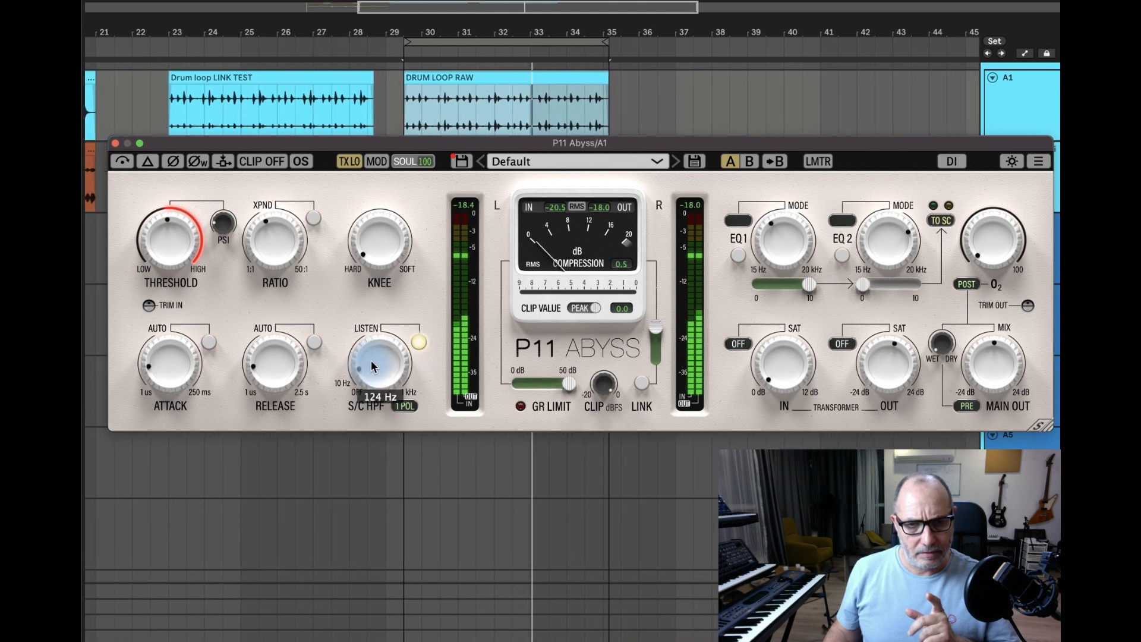
pyautogui.moveTo(378, 364); pyautogui.dragTo(382, 353)
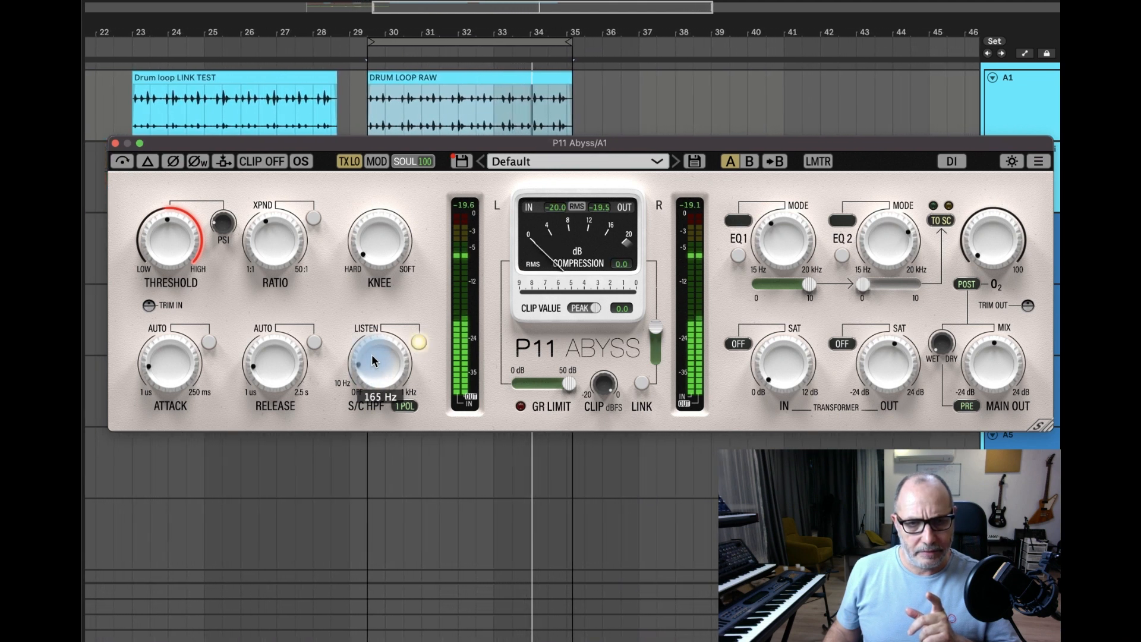
pyautogui.moveTo(378, 356); pyautogui.dragTo(382, 346)
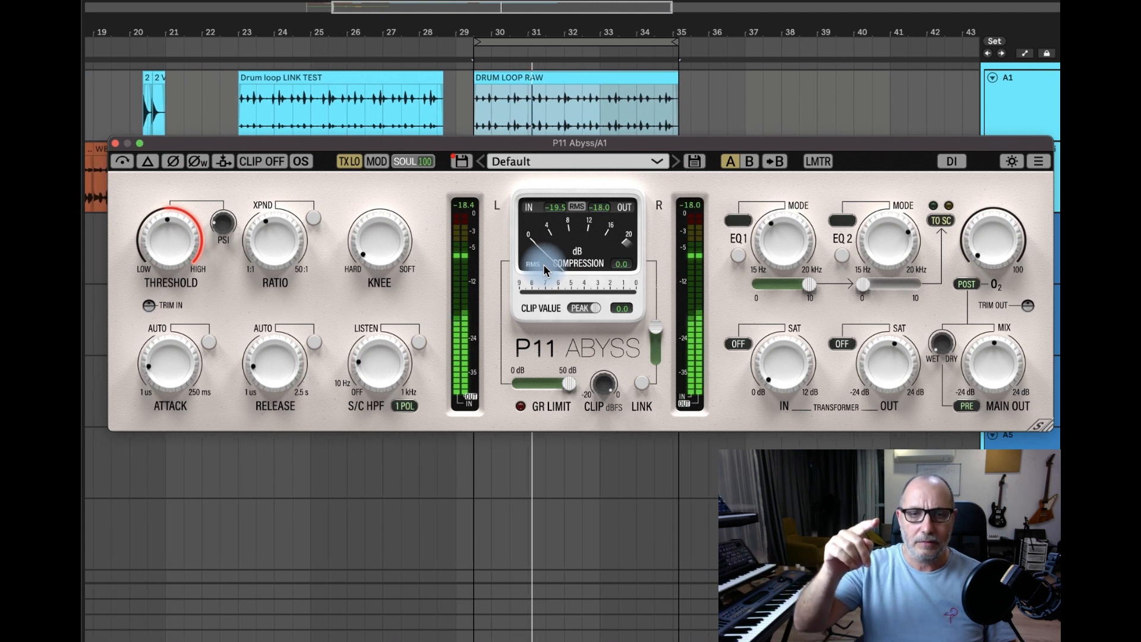
# Restart the loop, sweep the sidechain HPF up to about 410 Hz, then stop playback
pyautogui.press('space')
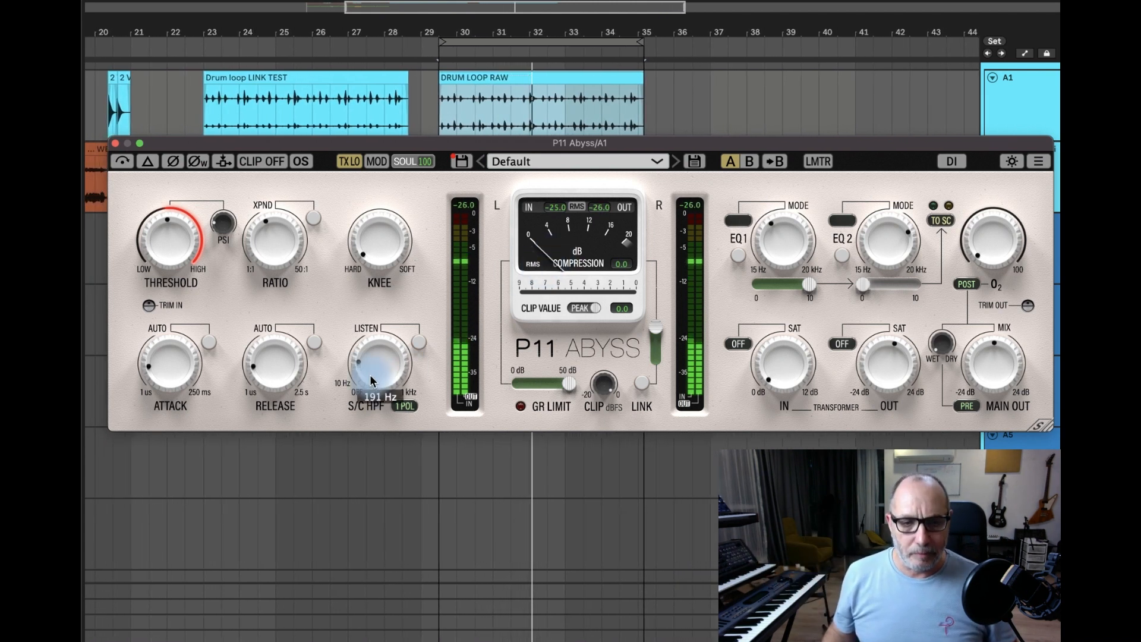
pyautogui.moveTo(378, 378); pyautogui.dragTo(378, 353)
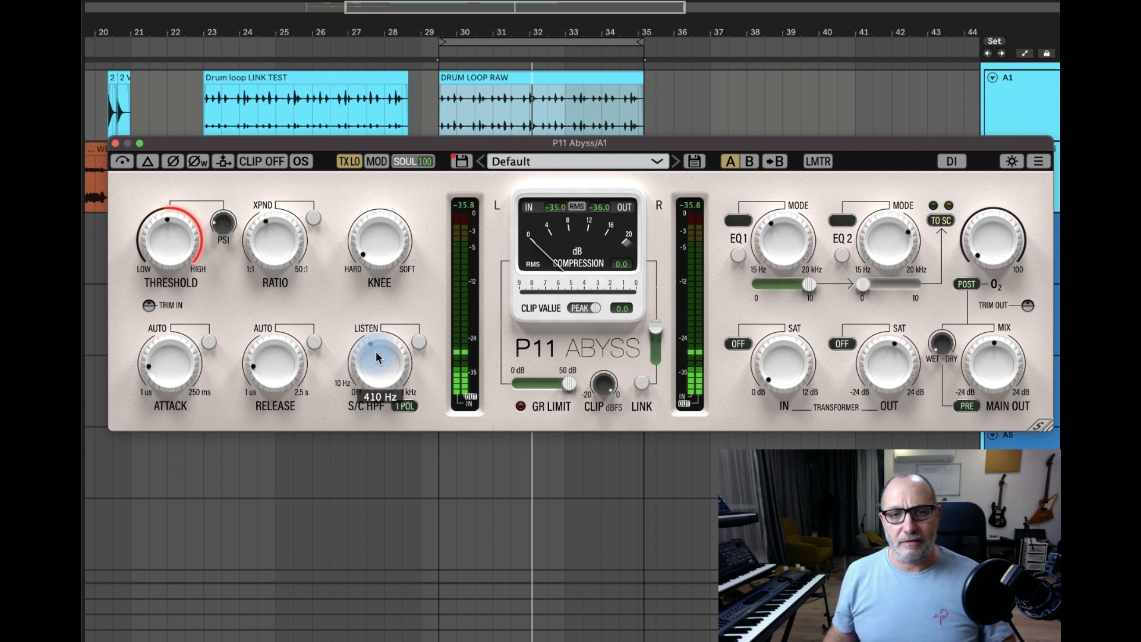
pyautogui.click(378, 360)
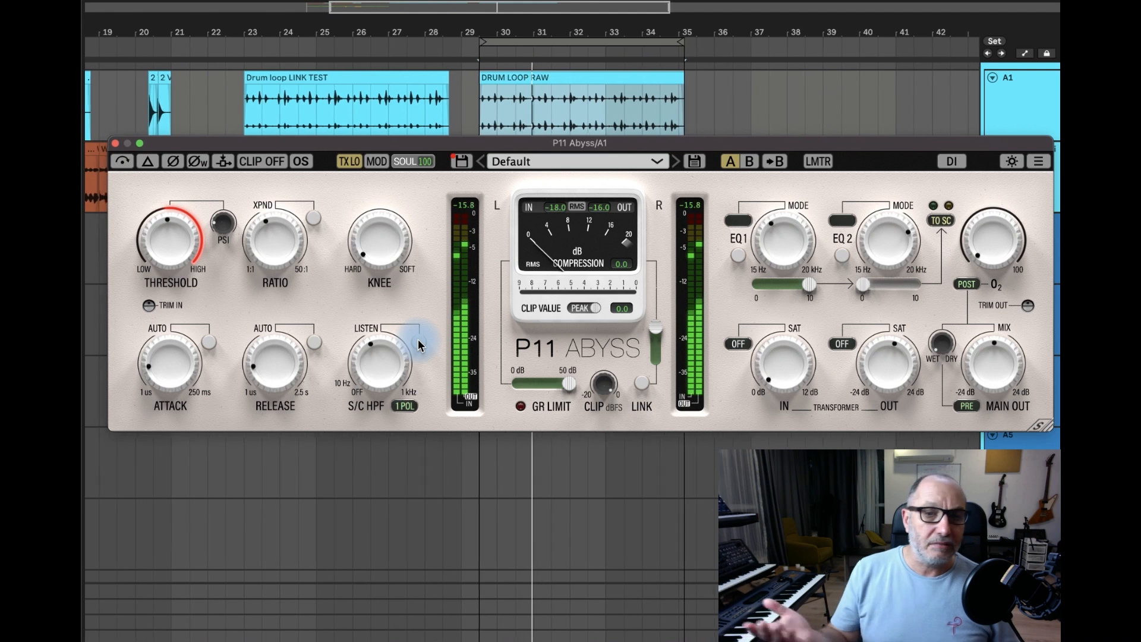
pyautogui.press('space')
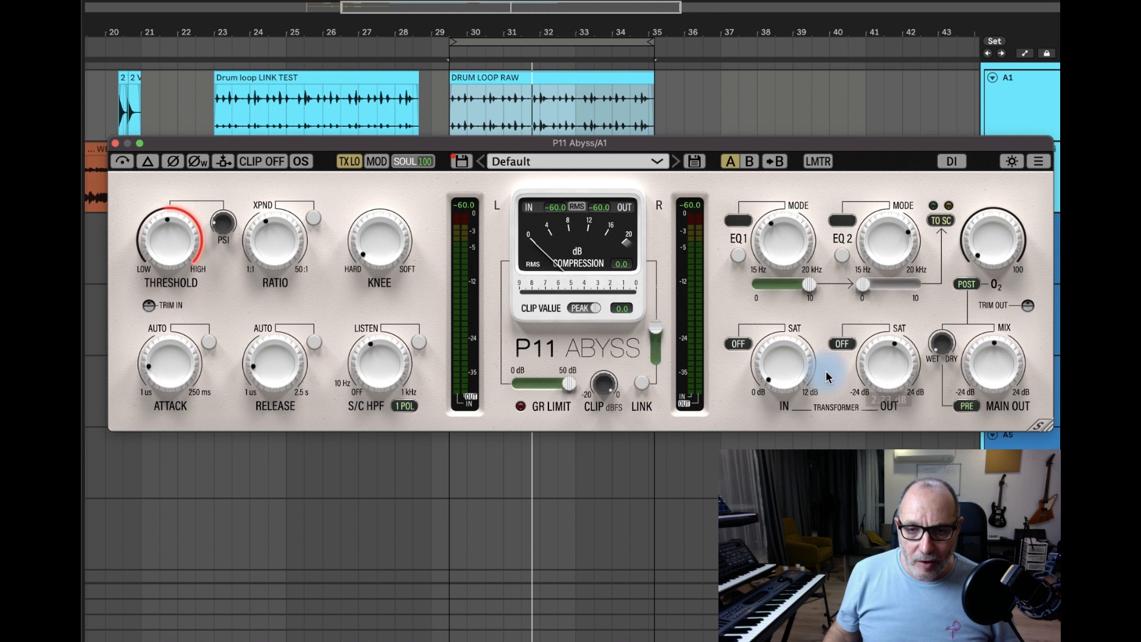
# Sweep the transformer input drive between under 1 dB and about 5 dB
pyautogui.moveTo(779, 371); pyautogui.dragTo(793, 364)
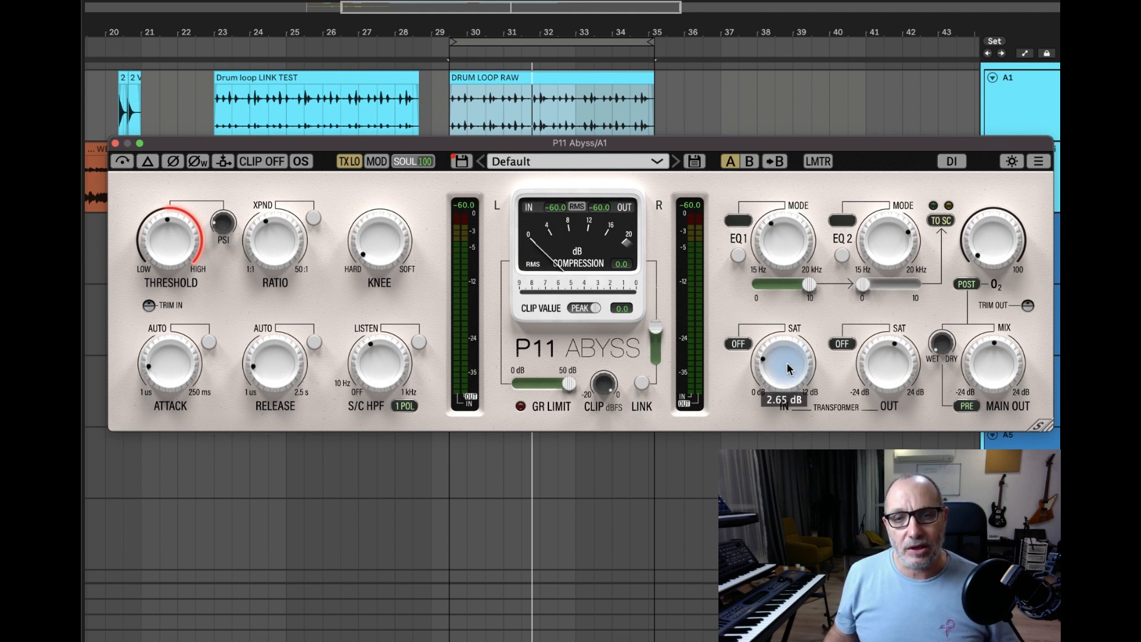
pyautogui.moveTo(786, 356); pyautogui.dragTo(793, 350)
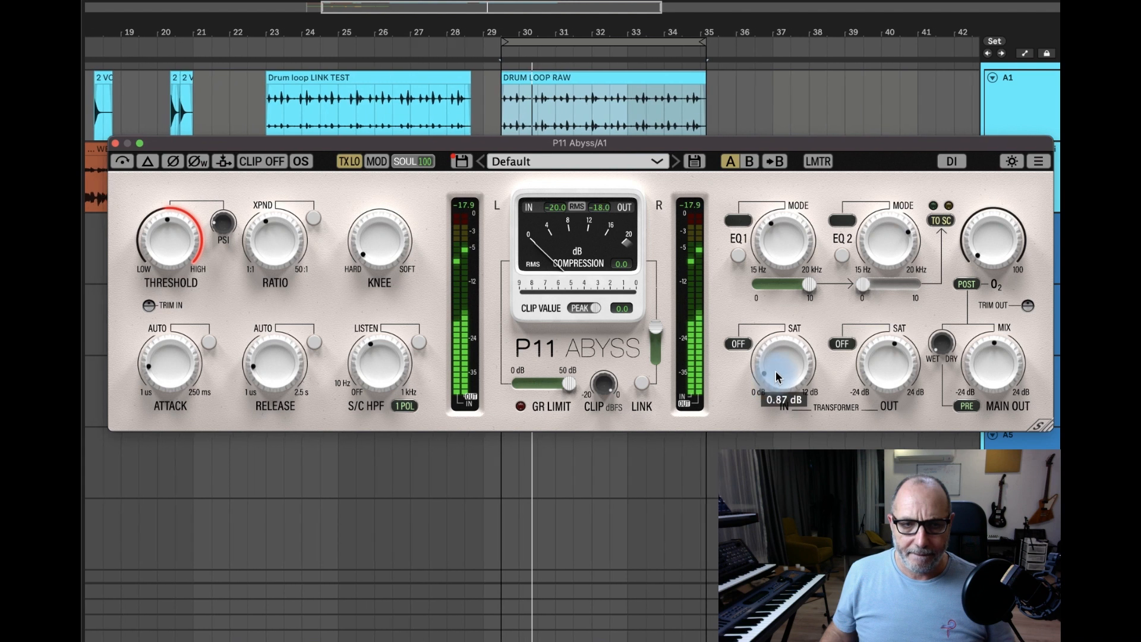
pyautogui.moveTo(785, 377); pyautogui.dragTo(785, 346)
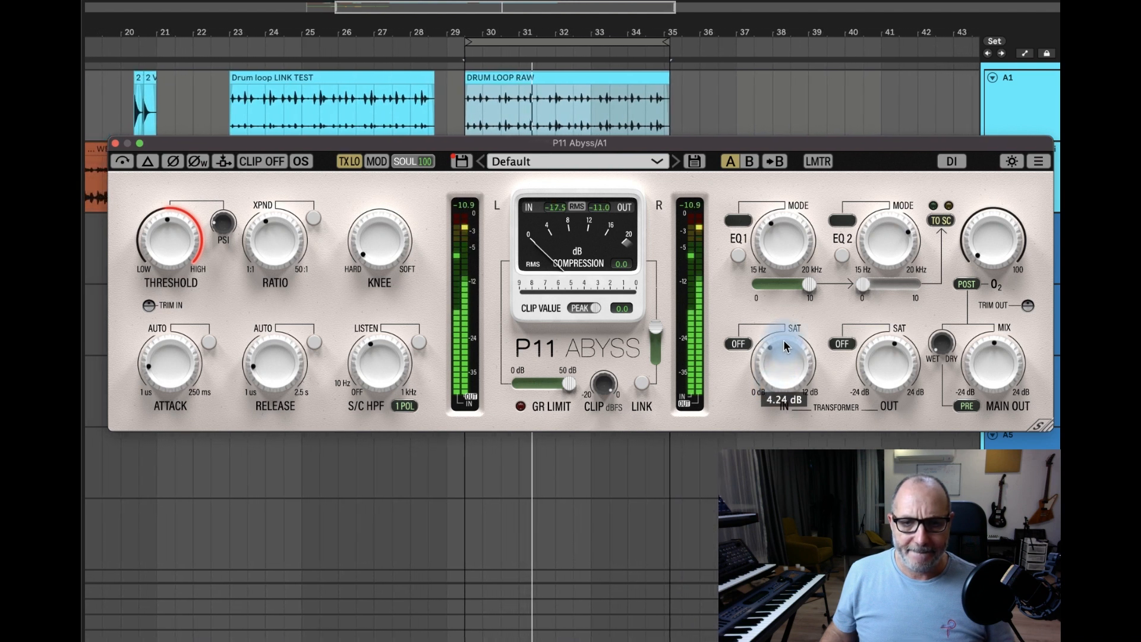
pyautogui.moveTo(785, 349); pyautogui.dragTo(785, 335)
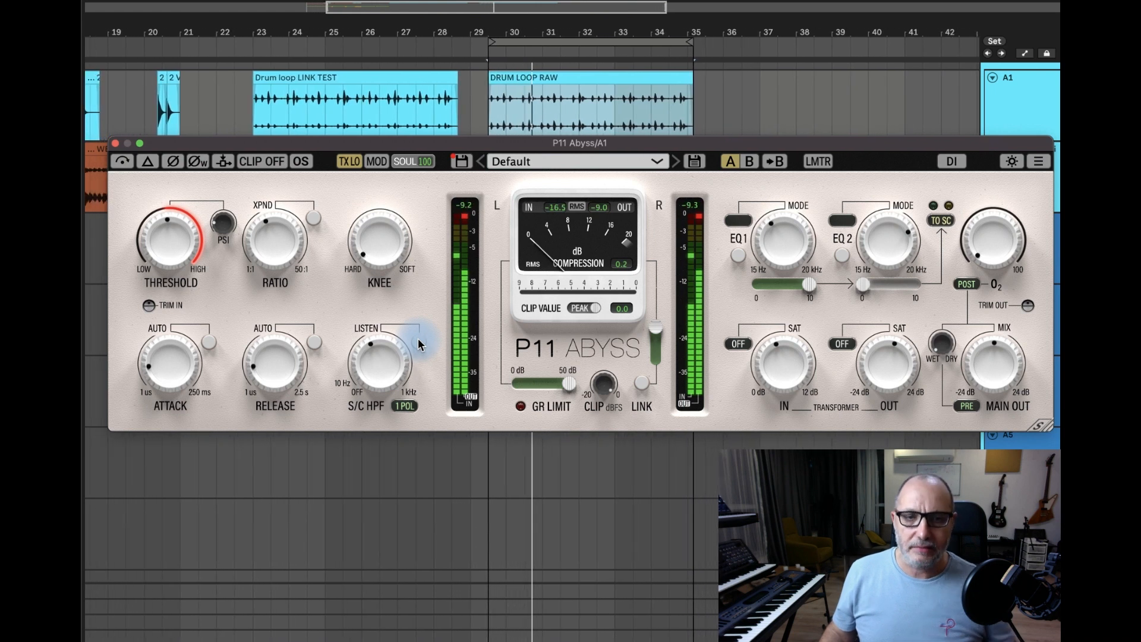
pyautogui.moveTo(783, 356); pyautogui.dragTo(782, 343)
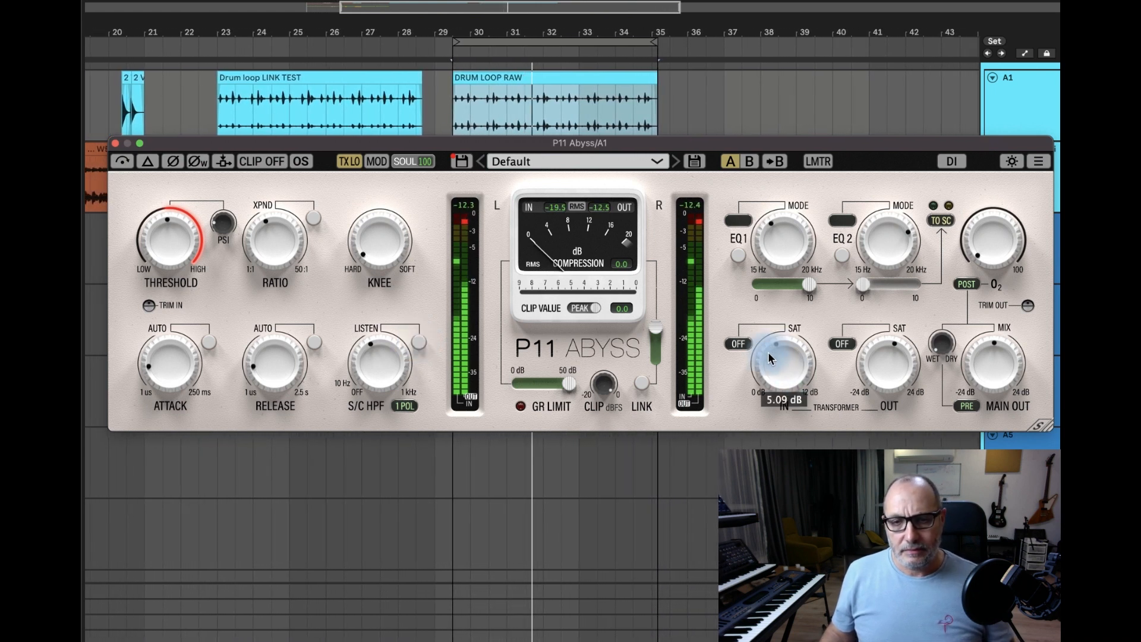
pyautogui.moveTo(786, 356); pyautogui.dragTo(786, 386)
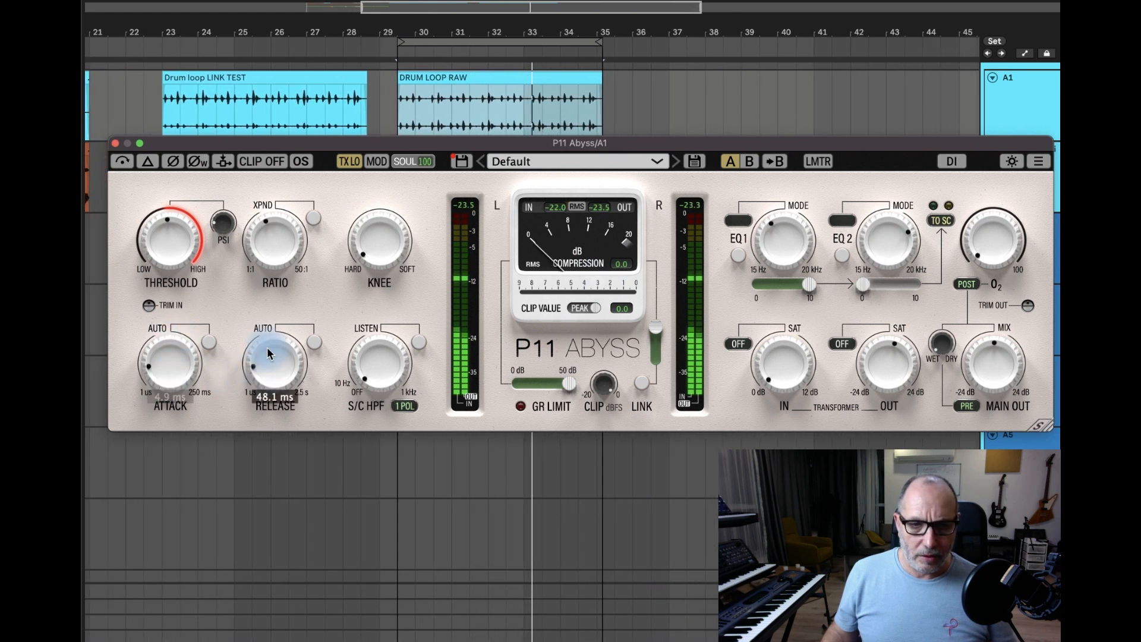
# Set release to about 48 ms and return the transformer input drive to 0 dB
pyautogui.moveTo(172, 237); pyautogui.dragTo(171, 261)
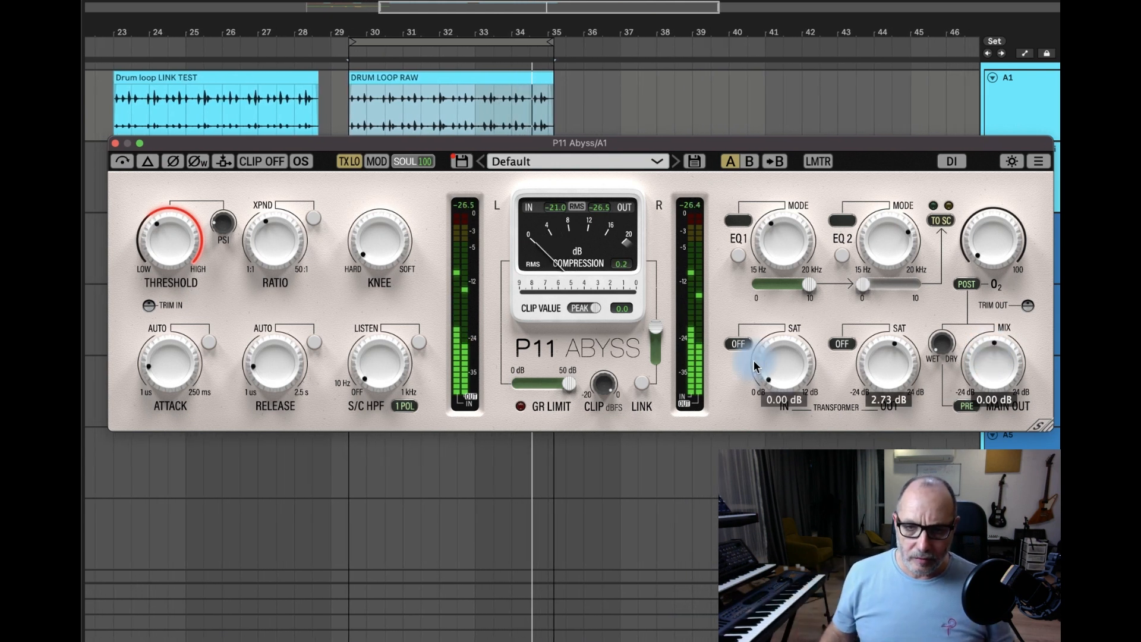
pyautogui.moveTo(784, 371); pyautogui.dragTo(784, 336)
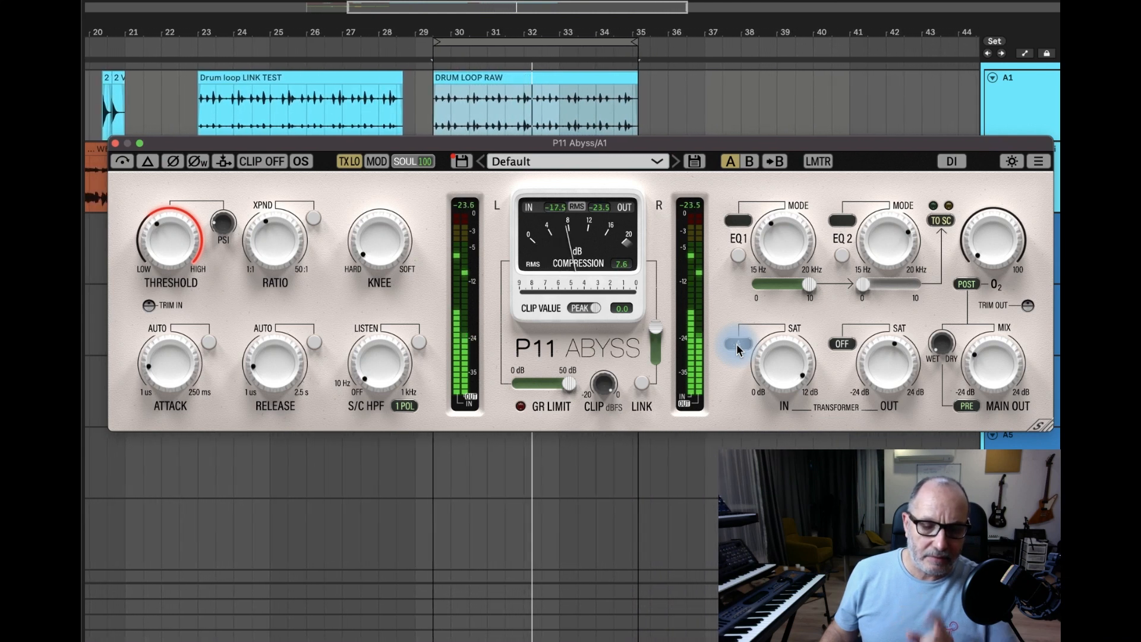
# Restart the loop, switch input saturation to A/B mode and enable clipping on the main stage
pyautogui.press('space')
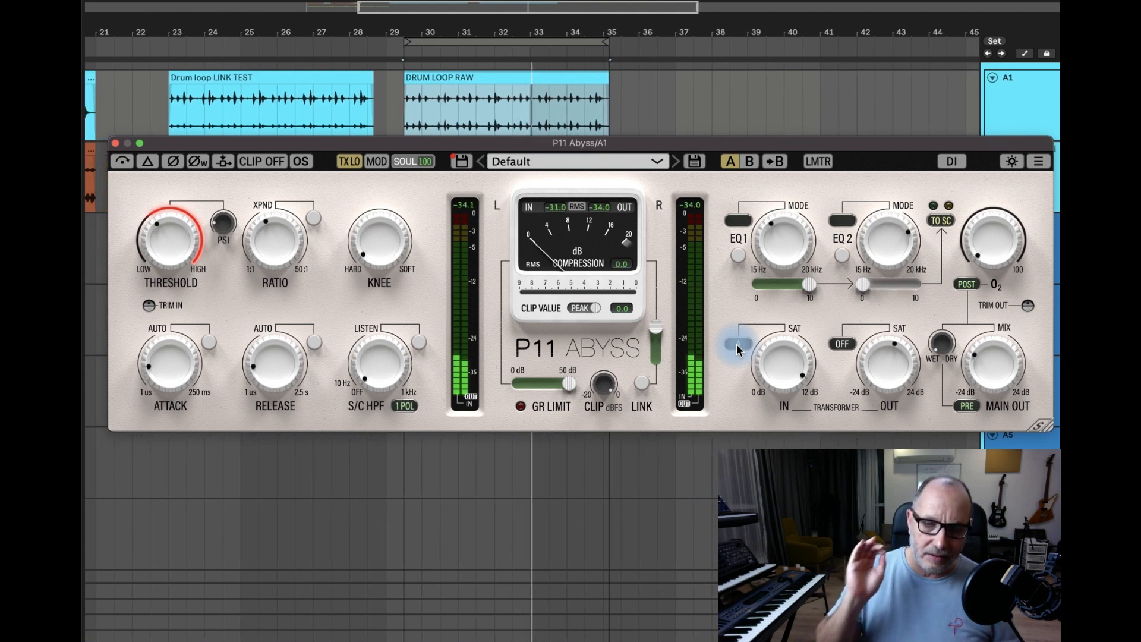
pyautogui.press('space')
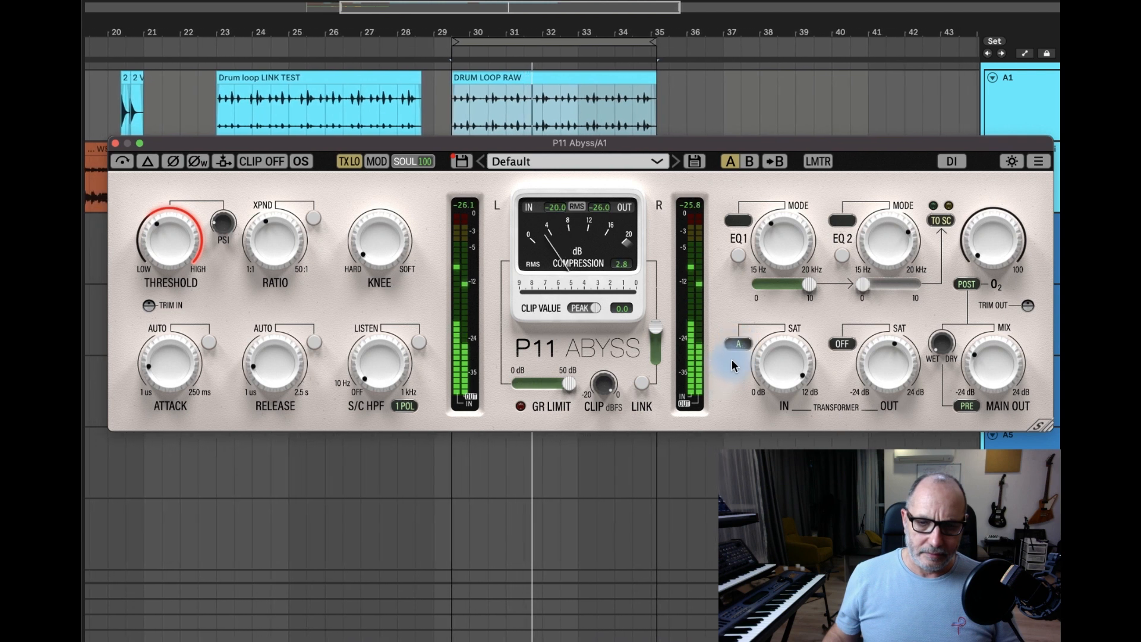
pyautogui.click(738, 344)
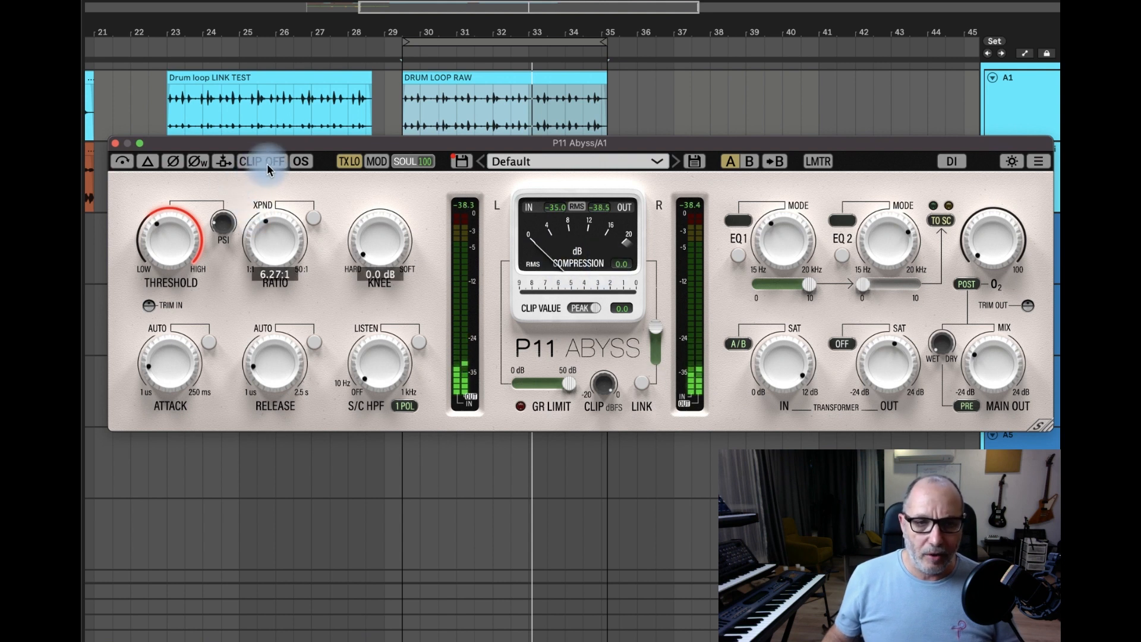
pyautogui.click(262, 160)
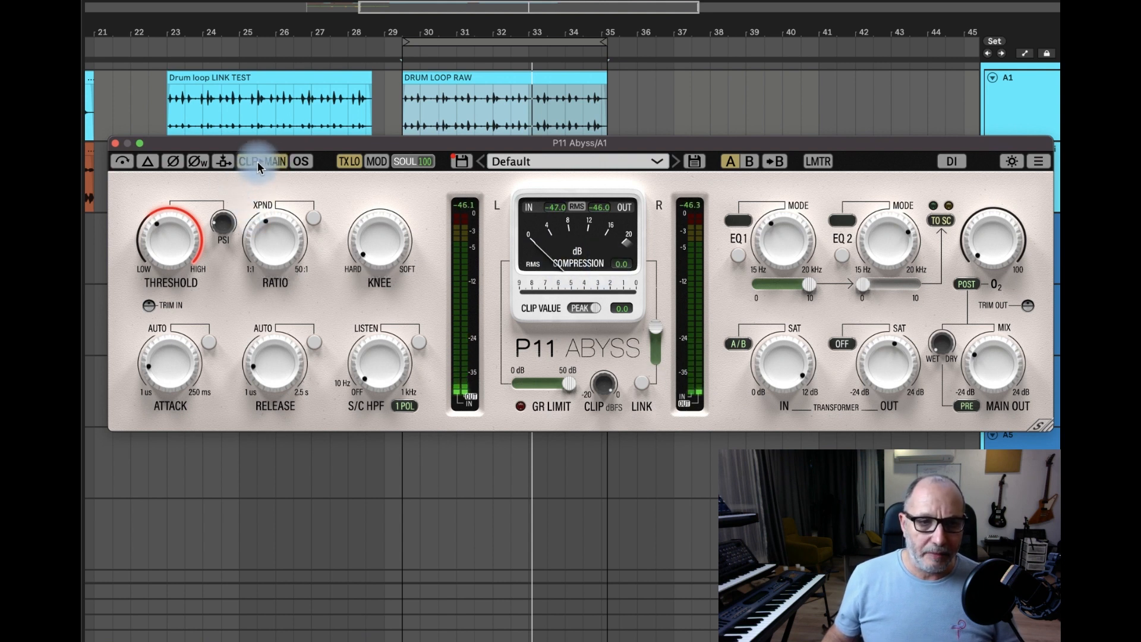
# Move clipping to the output stage, sweep input saturation up to 12 dB and back to 0 dB
pyautogui.click(262, 160)
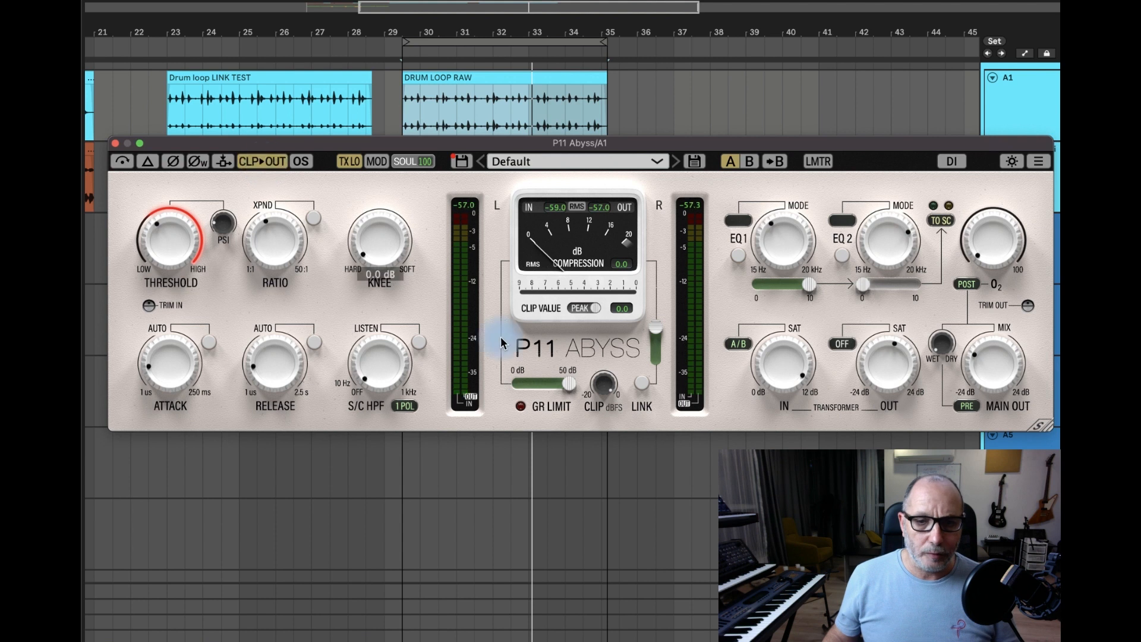
pyautogui.moveTo(782, 371); pyautogui.dragTo(789, 361)
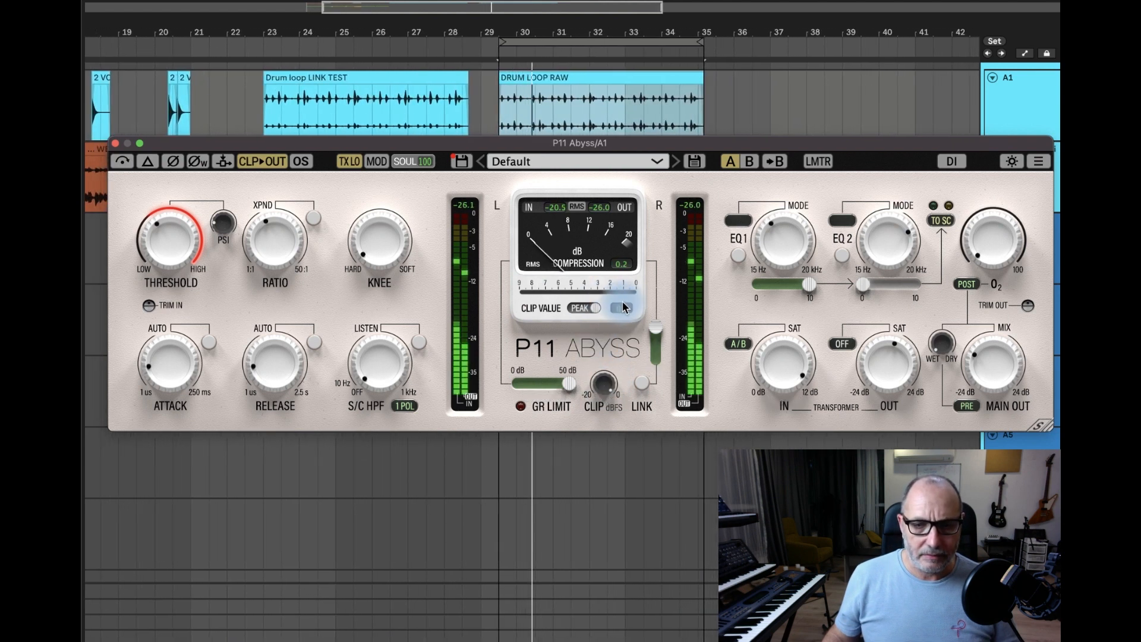
pyautogui.moveTo(782, 364); pyautogui.dragTo(790, 357)
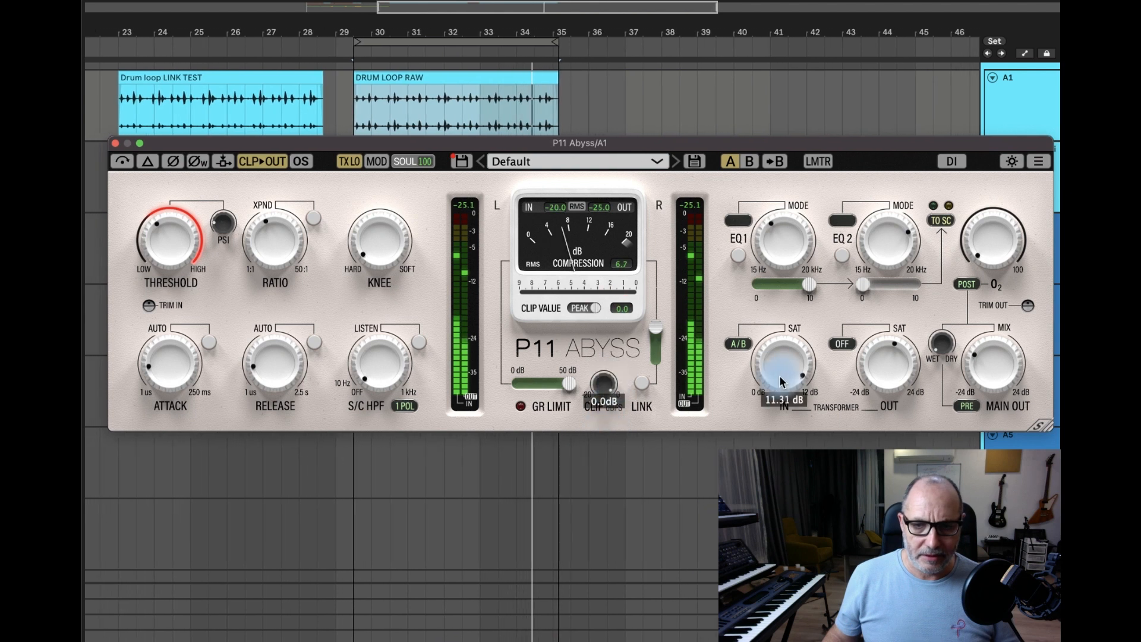
pyautogui.moveTo(782, 364); pyautogui.dragTo(782, 356)
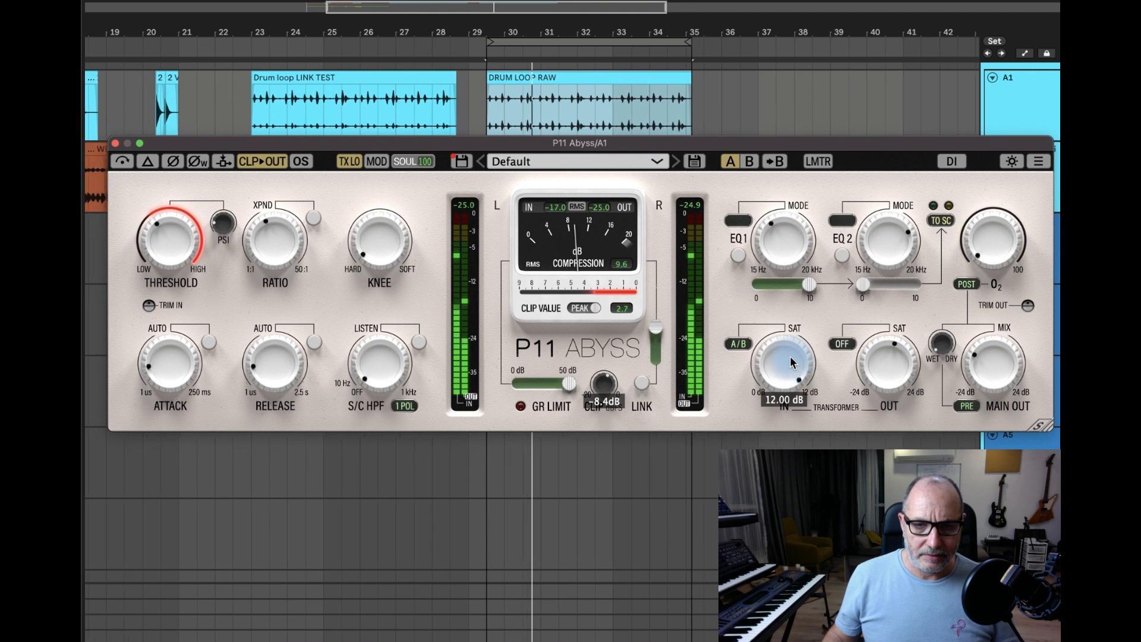
pyautogui.moveTo(785, 364); pyautogui.dragTo(775, 375)
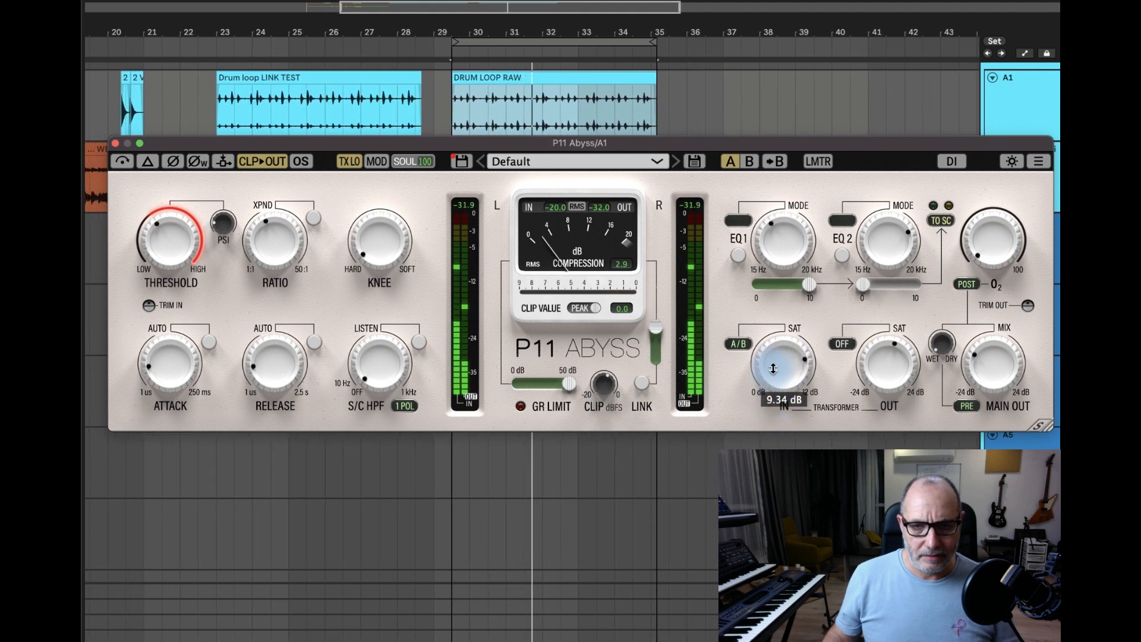
pyautogui.moveTo(784, 368); pyautogui.dragTo(783, 350)
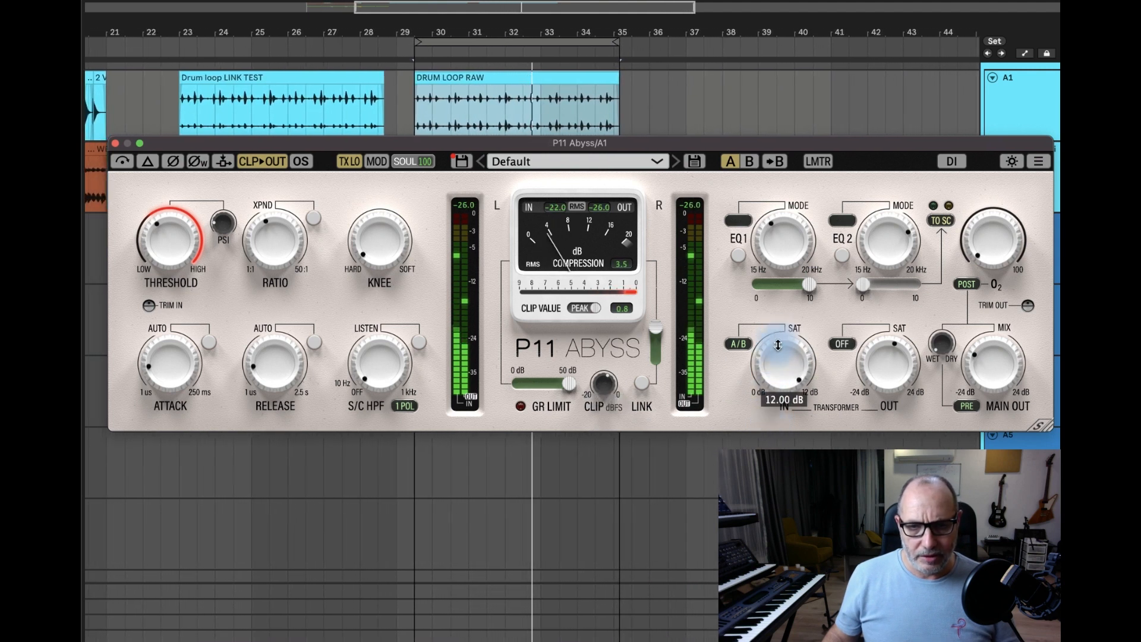
pyautogui.moveTo(778, 360); pyautogui.dragTo(777, 394)
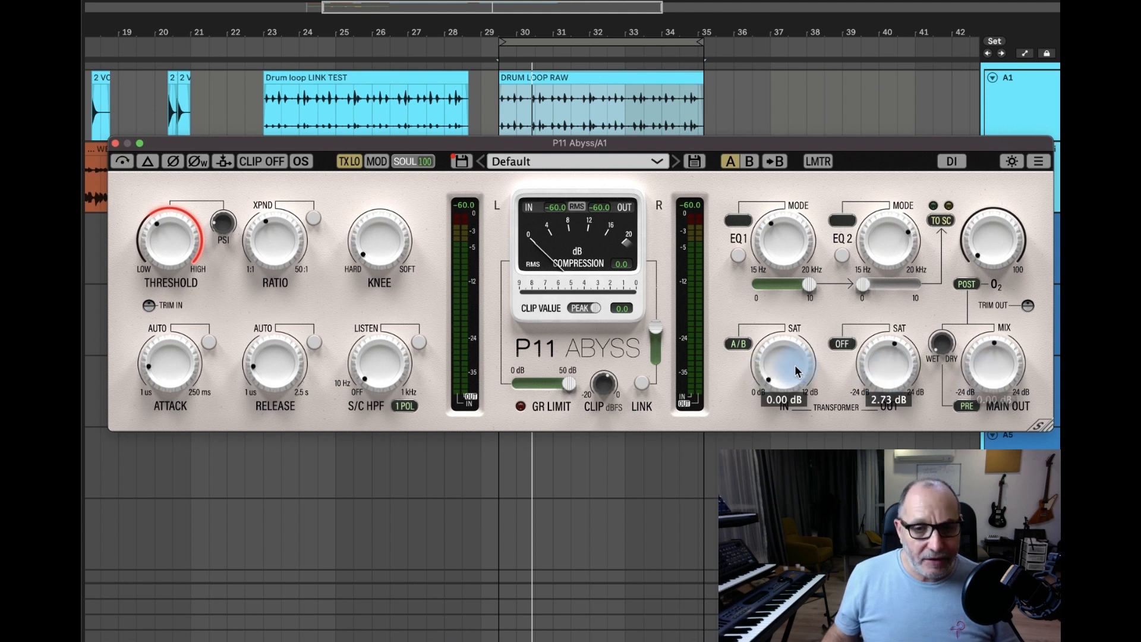
# Stop and restart the drum loop while the input saturation is switched off
pyautogui.press('space')
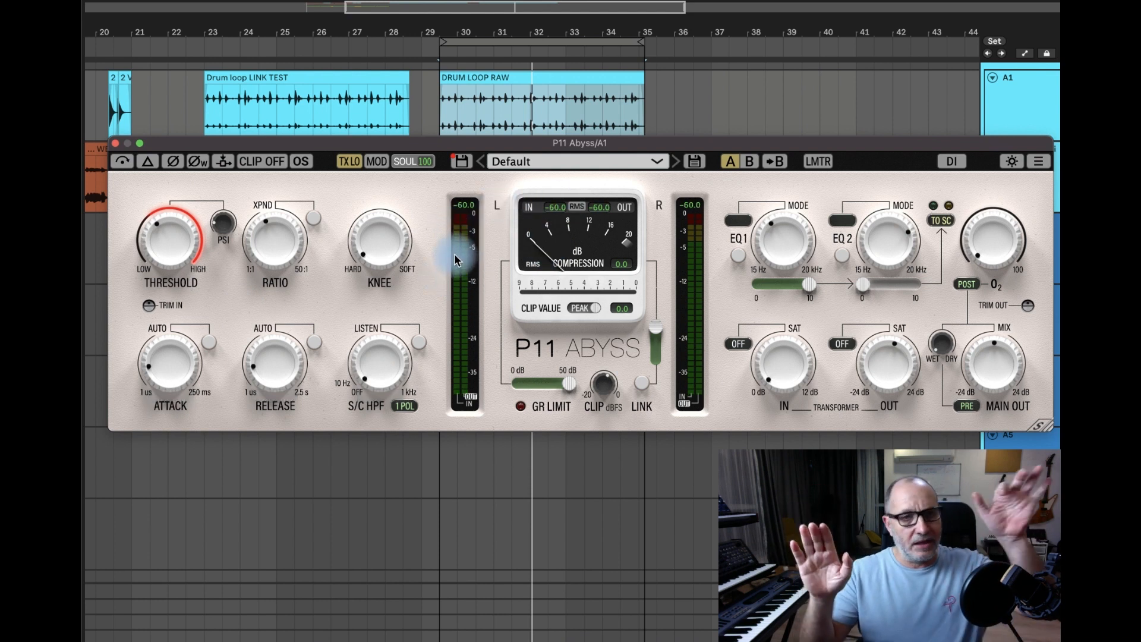
pyautogui.press('space')
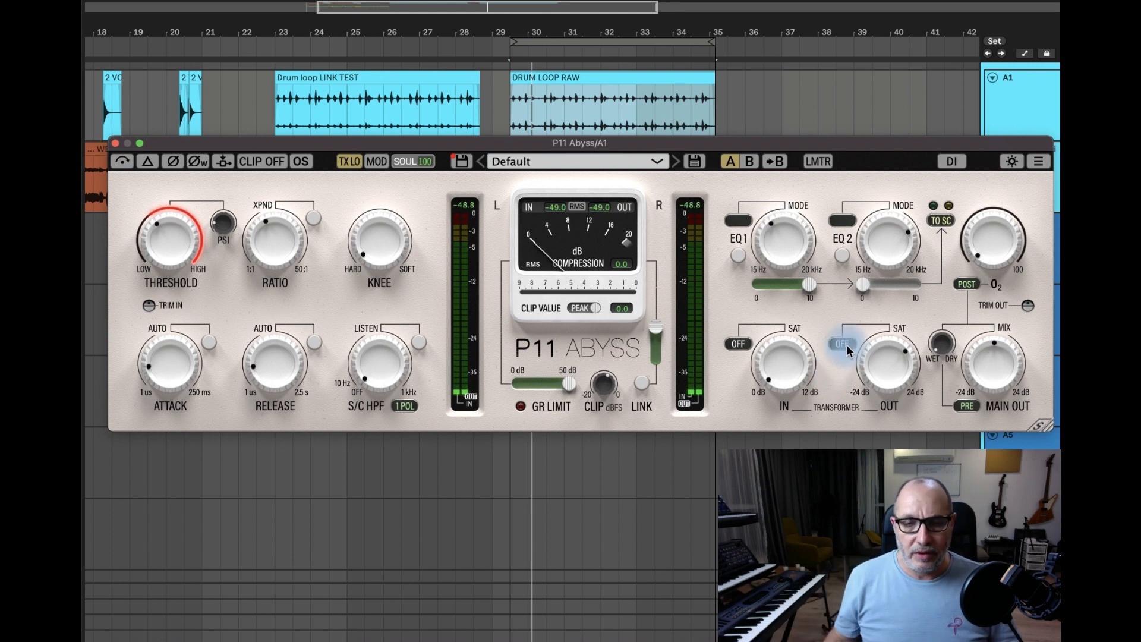
# Cycle output saturation through OFF and A to A/B, then set input saturation to mode A
pyautogui.moveTo(905, 357); pyautogui.dragTo(905, 375)
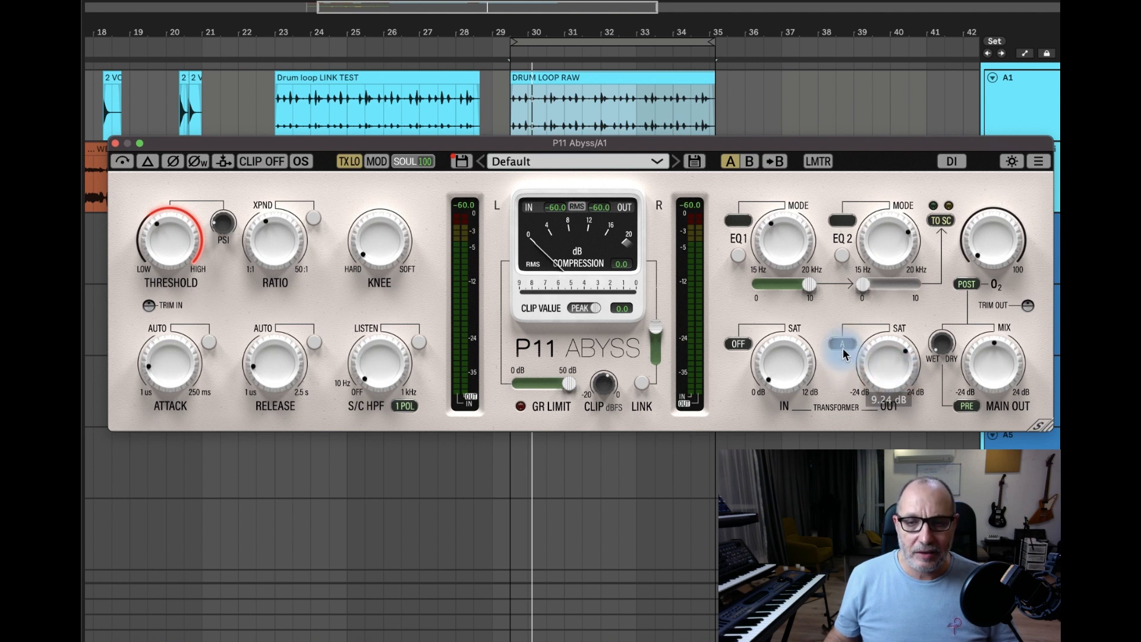
pyautogui.click(842, 343)
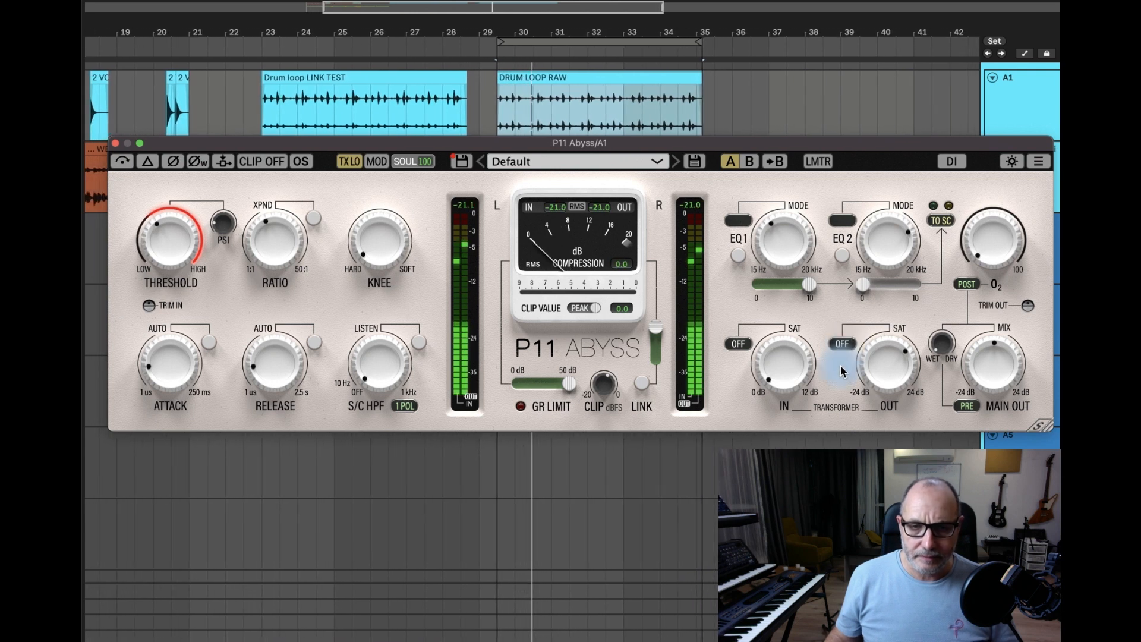
pyautogui.click(842, 343)
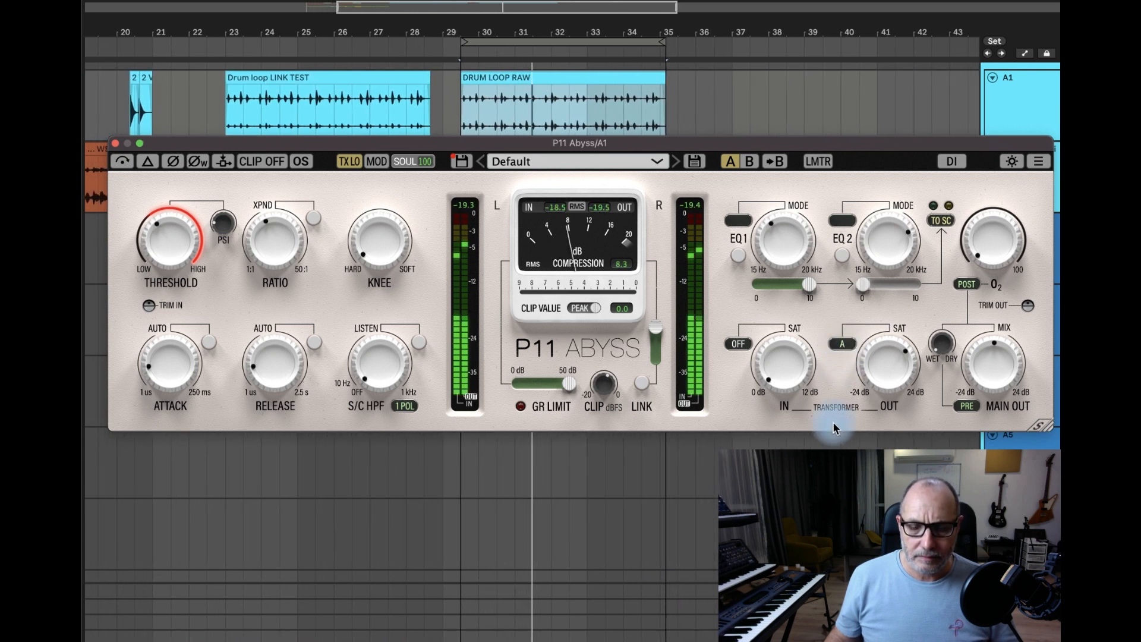
pyautogui.click(842, 344)
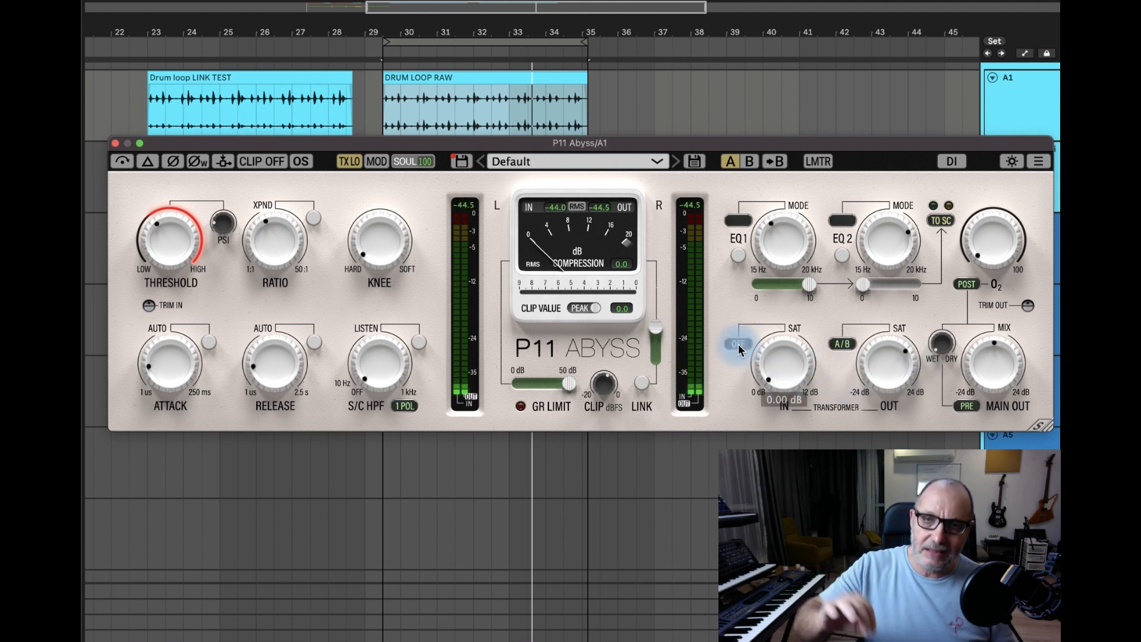
pyautogui.click(737, 343)
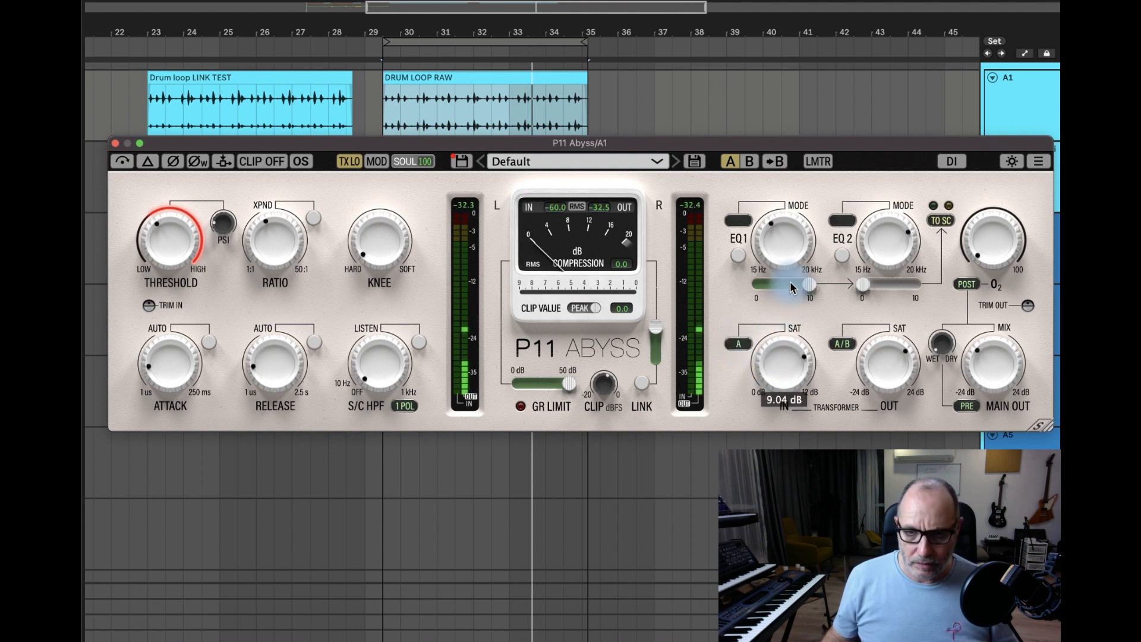
# Set output saturation to about 9 dB then back it off, and switch input saturation off
pyautogui.moveTo(994, 349); pyautogui.dragTo(994, 364)
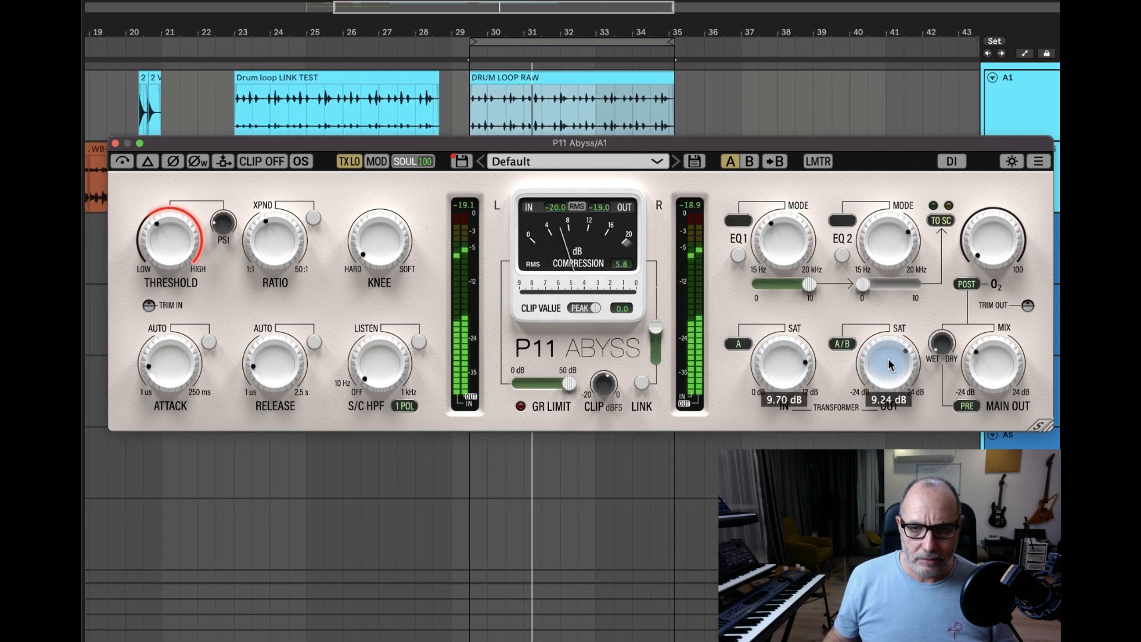
pyautogui.moveTo(885, 364); pyautogui.dragTo(885, 393)
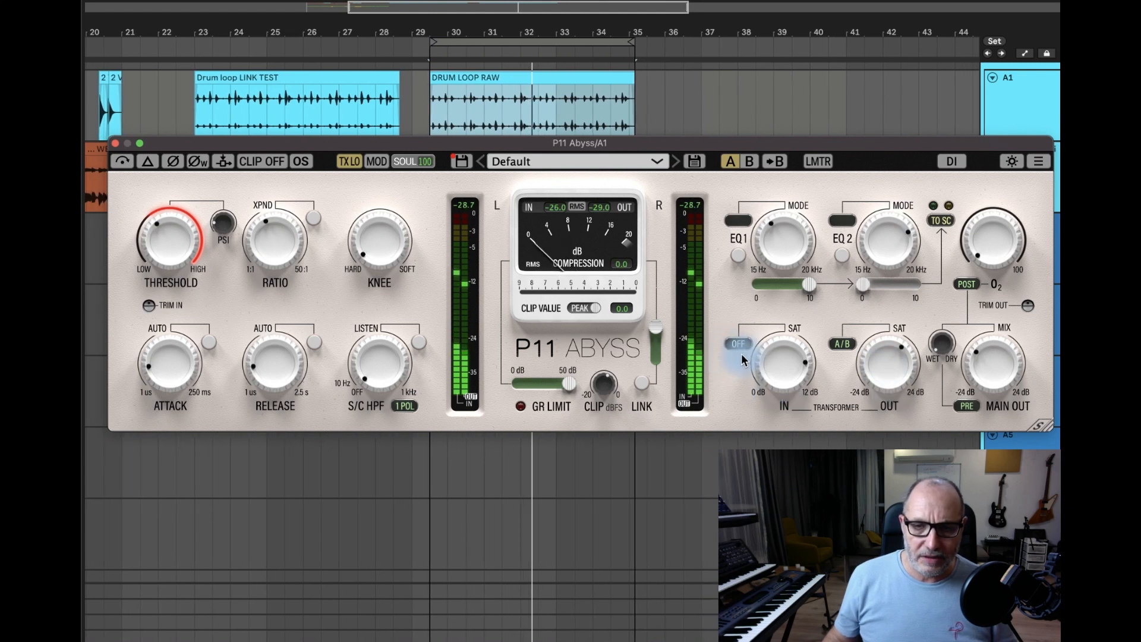
pyautogui.press('space')
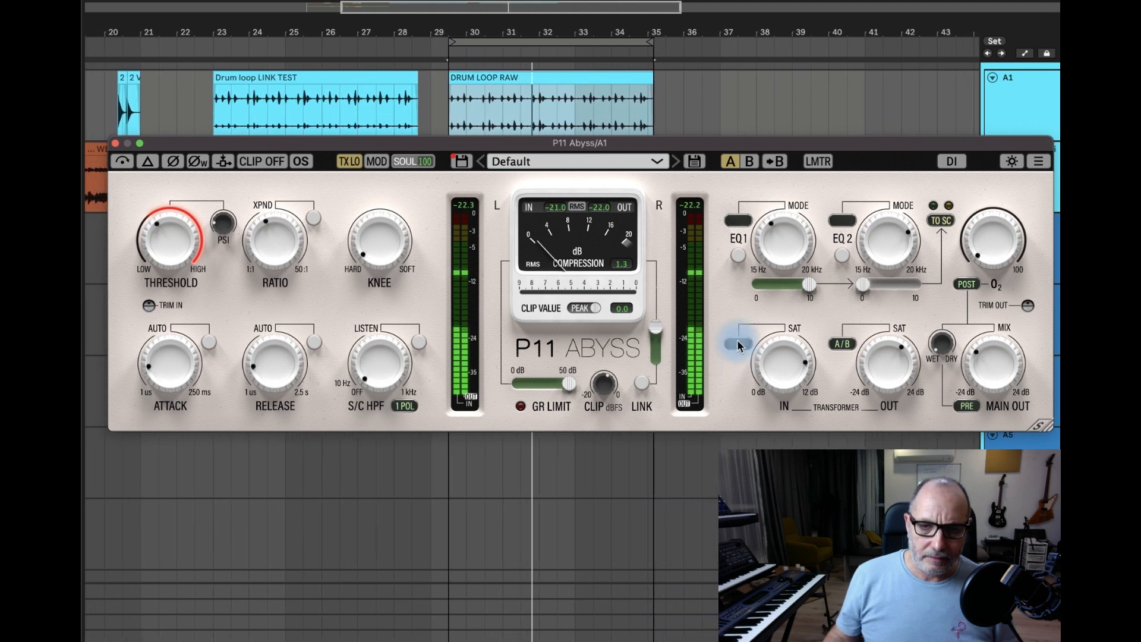
pyautogui.click(735, 343)
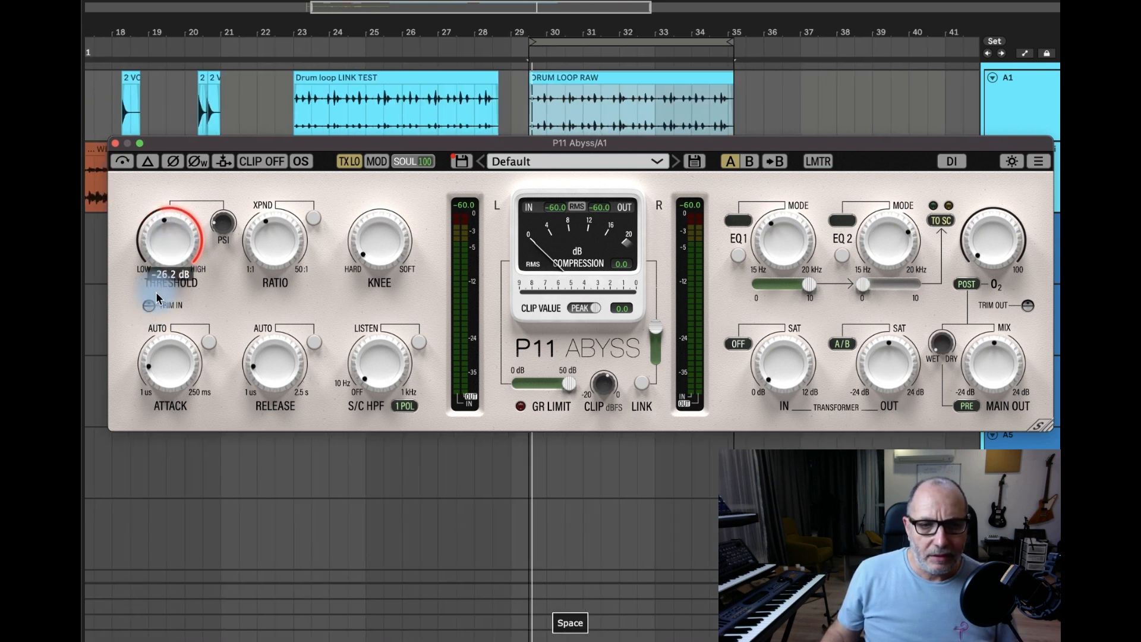
# Set the threshold to about -26 dB and raise the trim-in input gain
pyautogui.moveTo(170, 240); pyautogui.dragTo(178, 233)
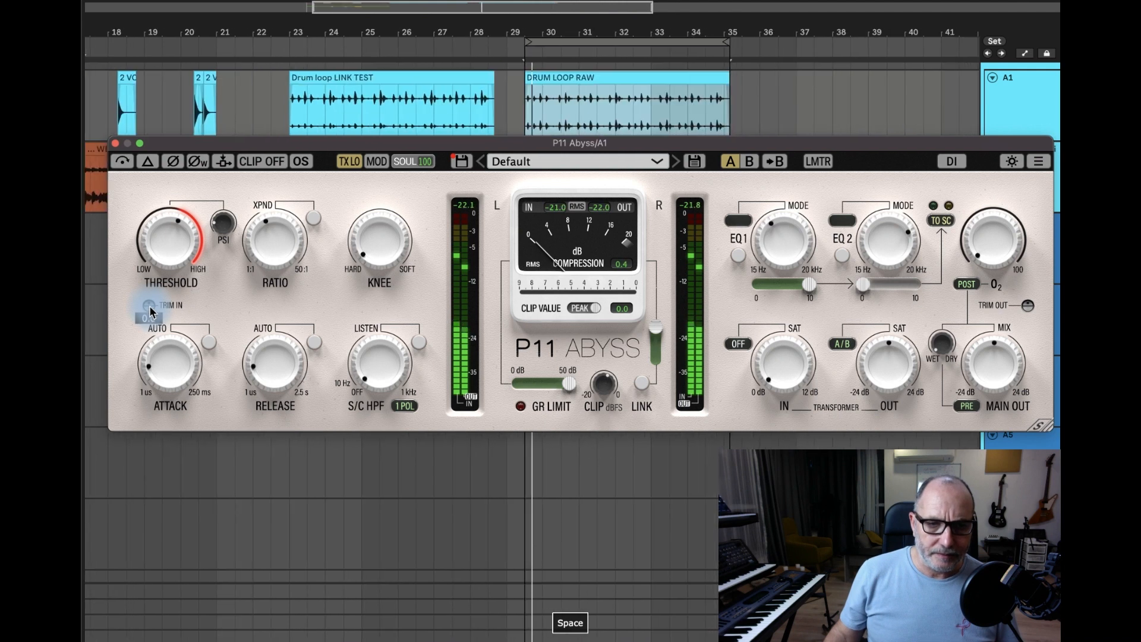
pyautogui.moveTo(150, 309); pyautogui.dragTo(154, 295)
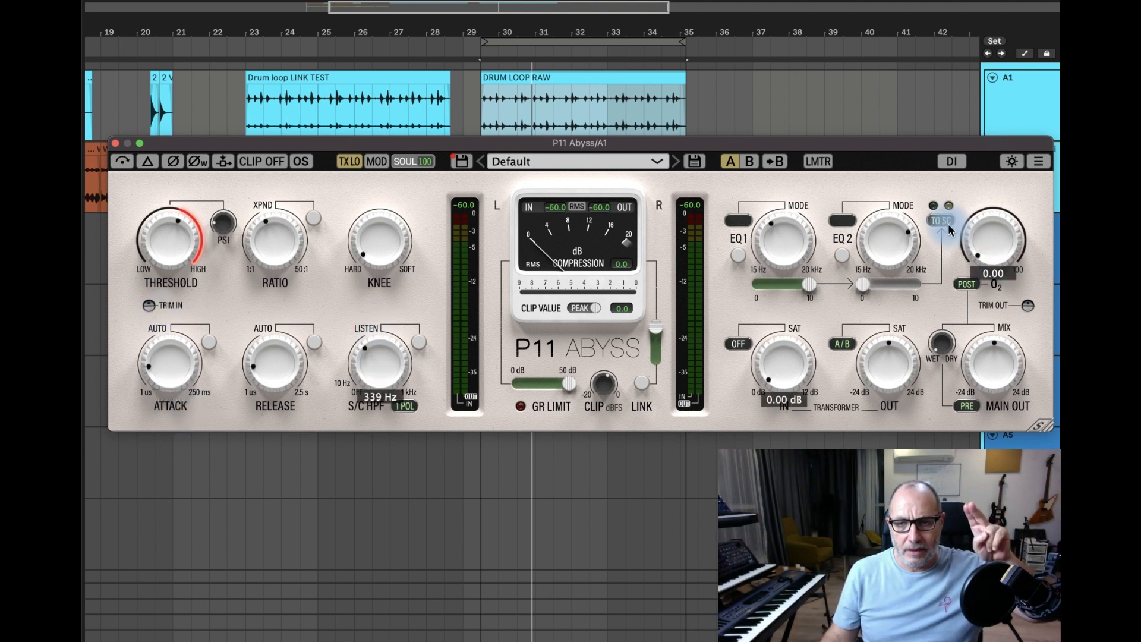
# Set EQ 1 frequency to about 207 Hz and toggle the band's enable state
pyautogui.moveTo(779, 240); pyautogui.dragTo(778, 255)
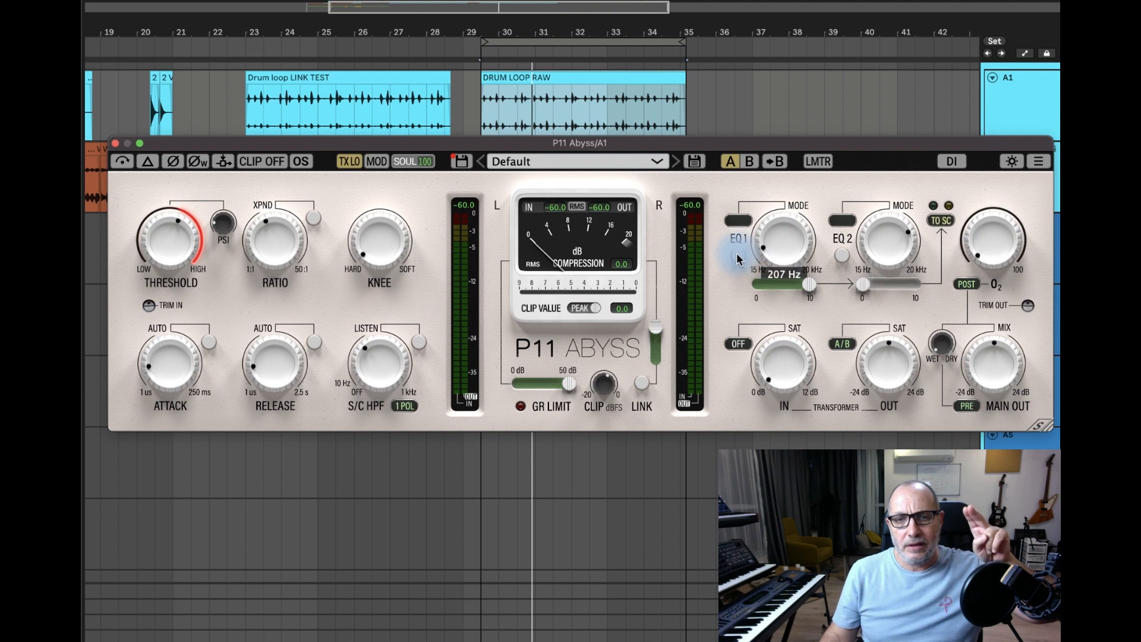
pyautogui.click(737, 220)
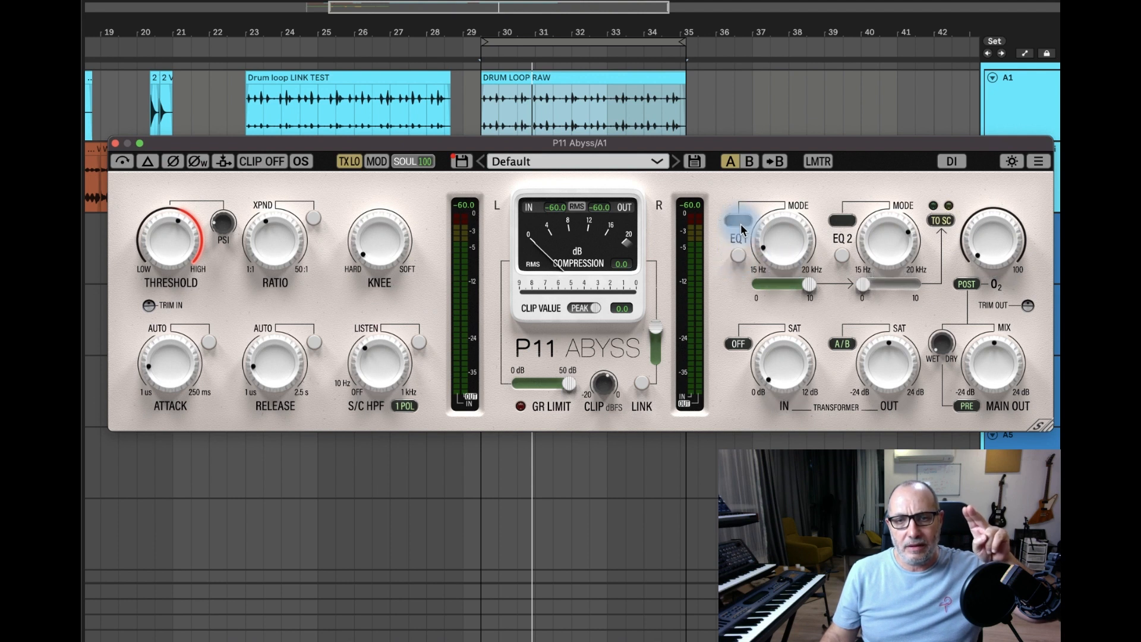